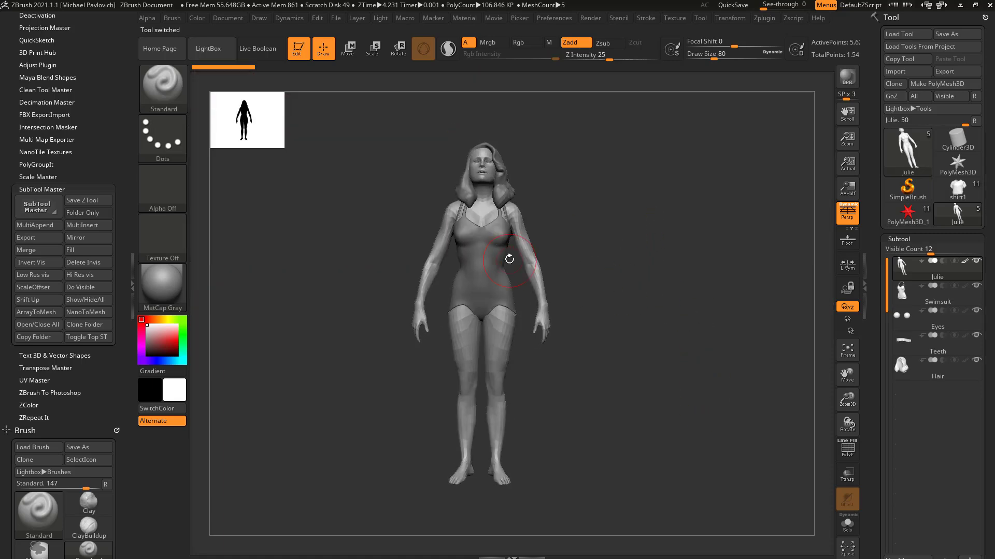
Load the shirt1 clothed character and scroll through its armour, gloves, boots and goggles subtools.
left_click(936, 293)
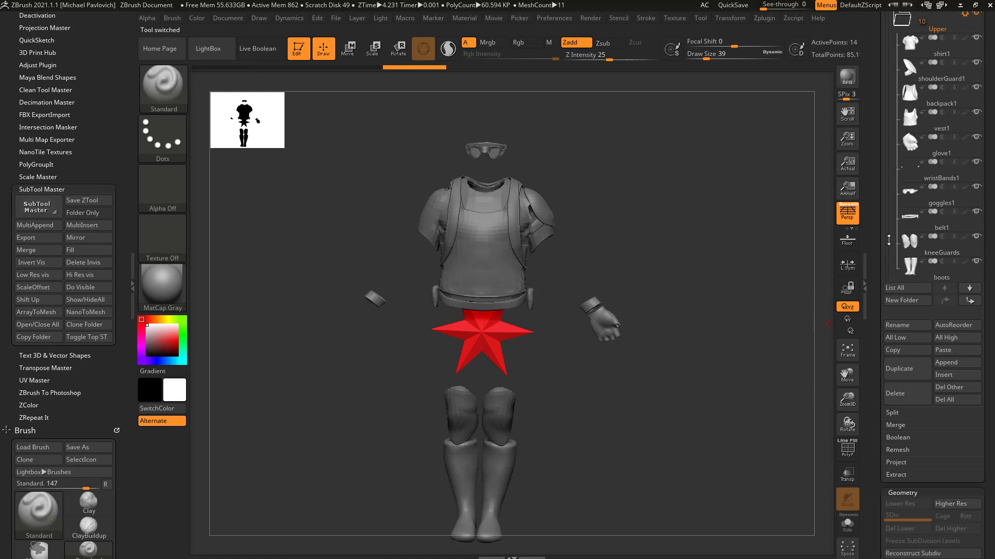
scroll("down", 3)
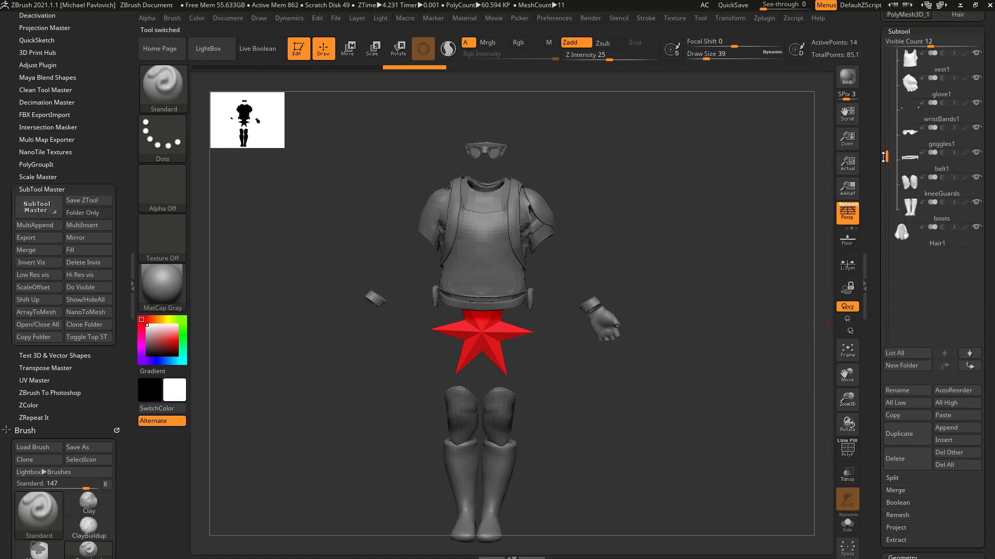
Browse the character's Subtool list and make Hair1 the active subtool.
left_click(936, 235)
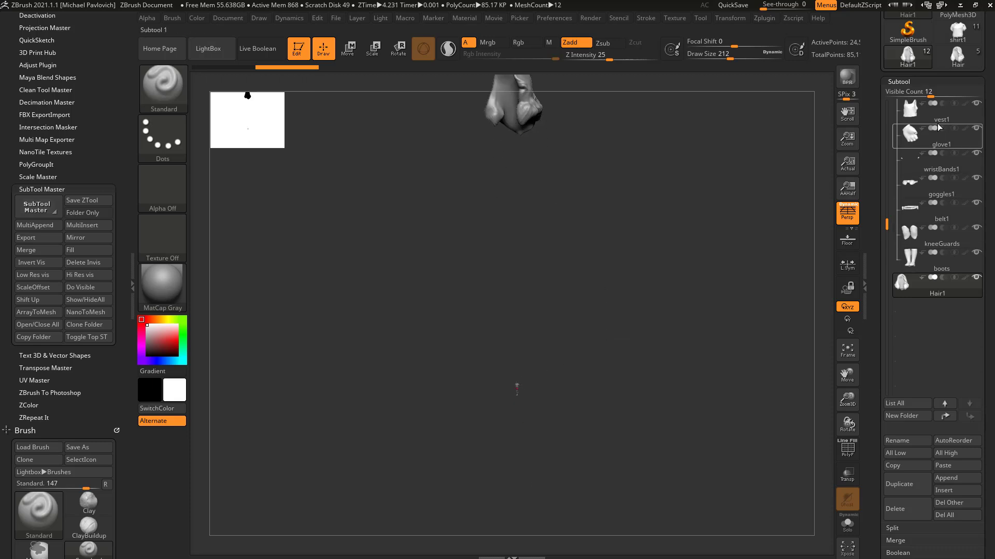
left_click(936, 110)
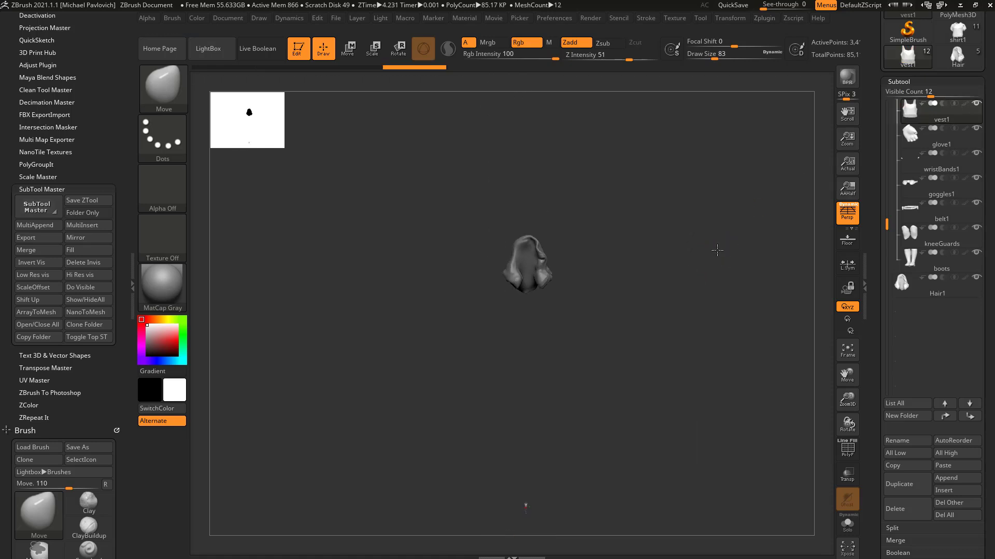
left_click(936, 280)
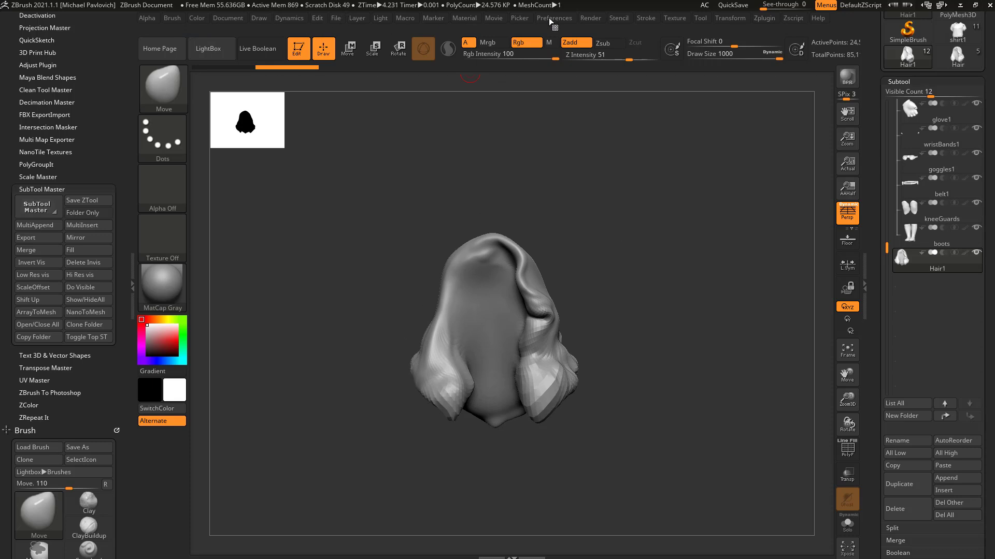
Open Preferences and expand the Draw section to reach Dynamic Brush Scale.
left_click(553, 17)
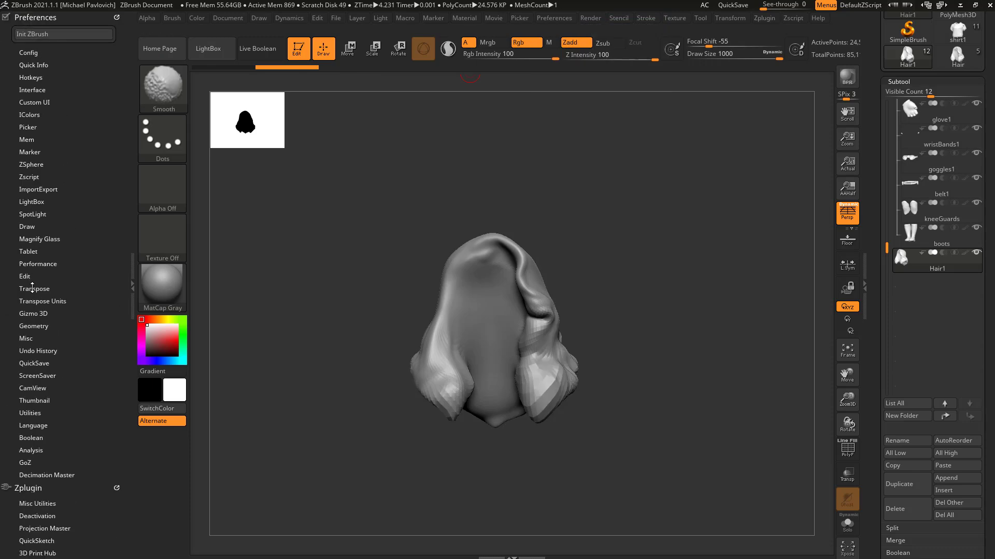
left_click(26, 227)
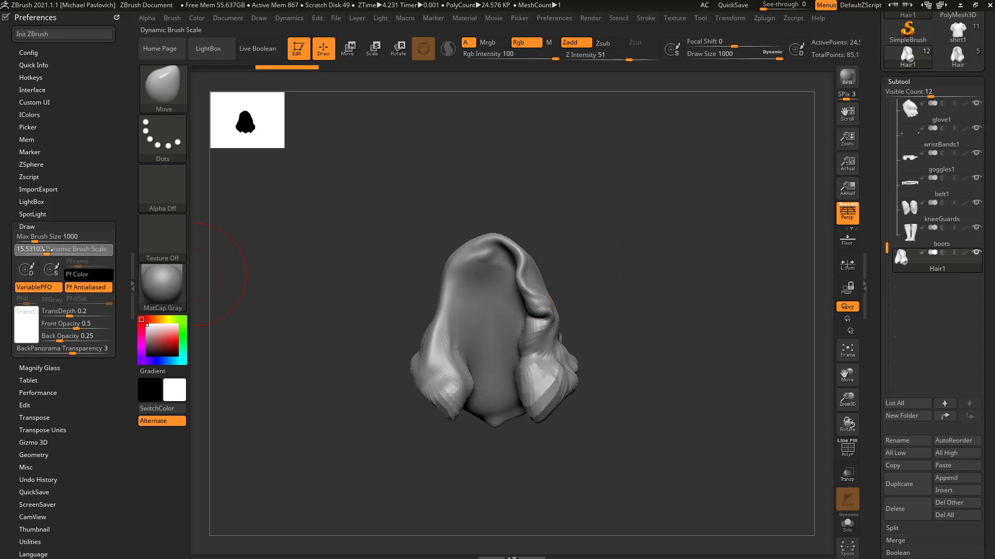
mouse_move(488, 290)
type("1")
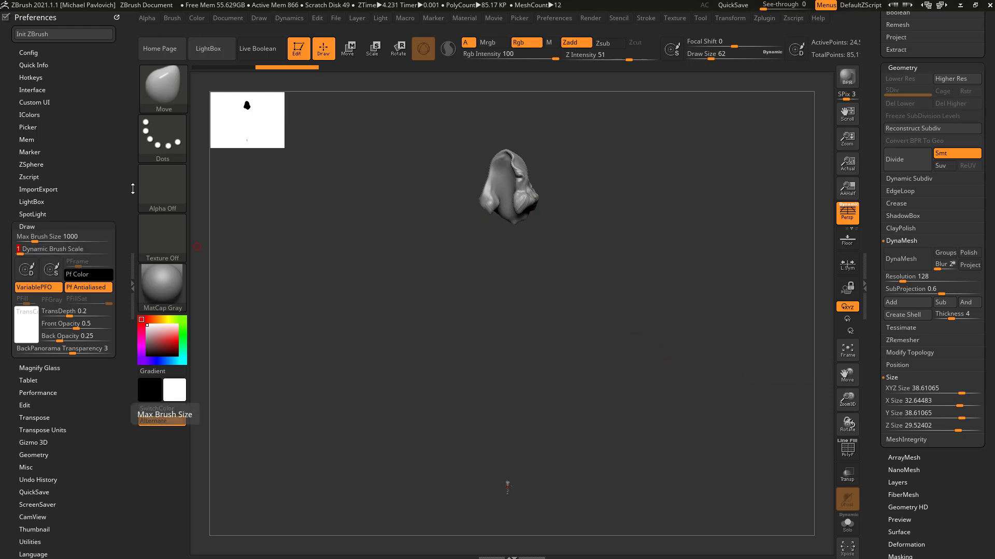
Resize the hair to XYZ Size 2 and move it back onto the character's head.
scroll("down", 3)
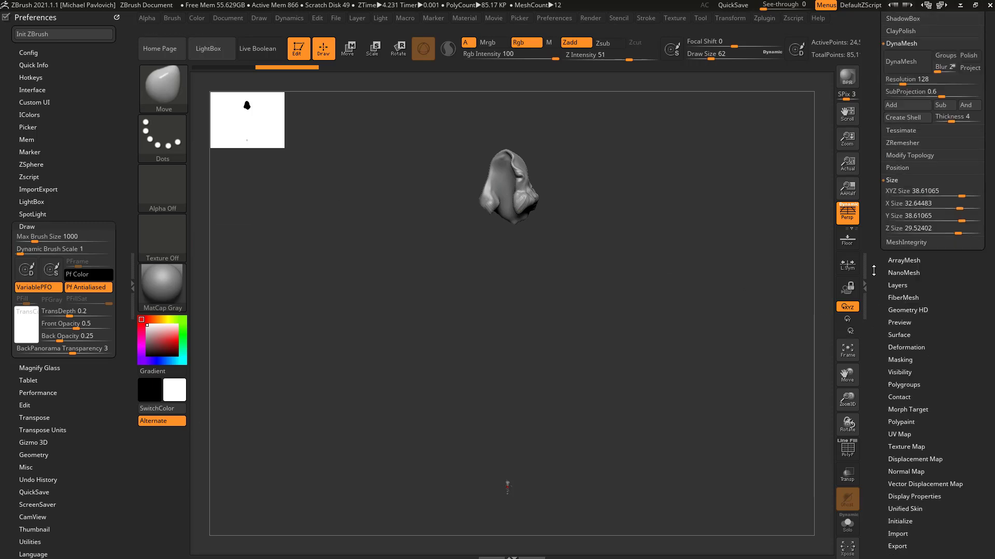
left_click(905, 347)
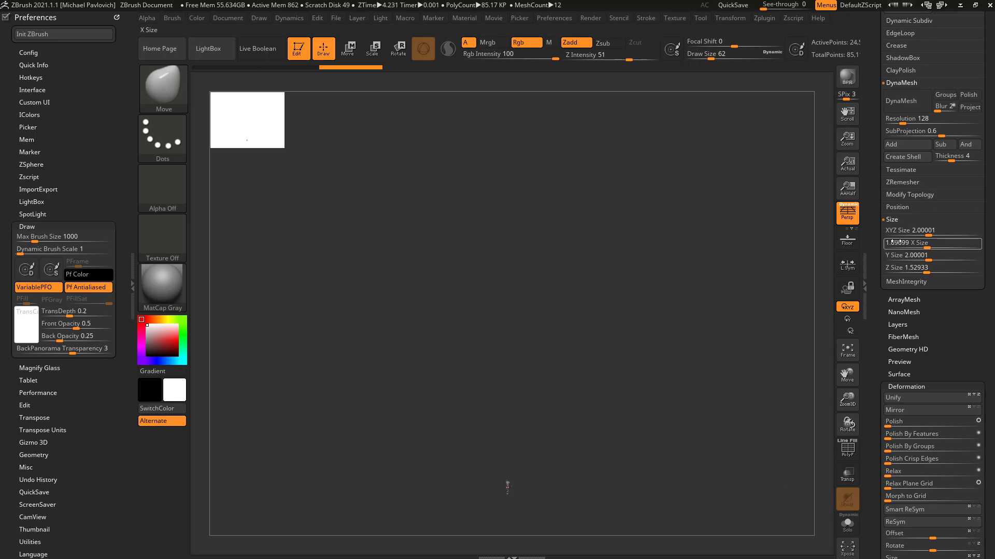
mouse_move(846, 242)
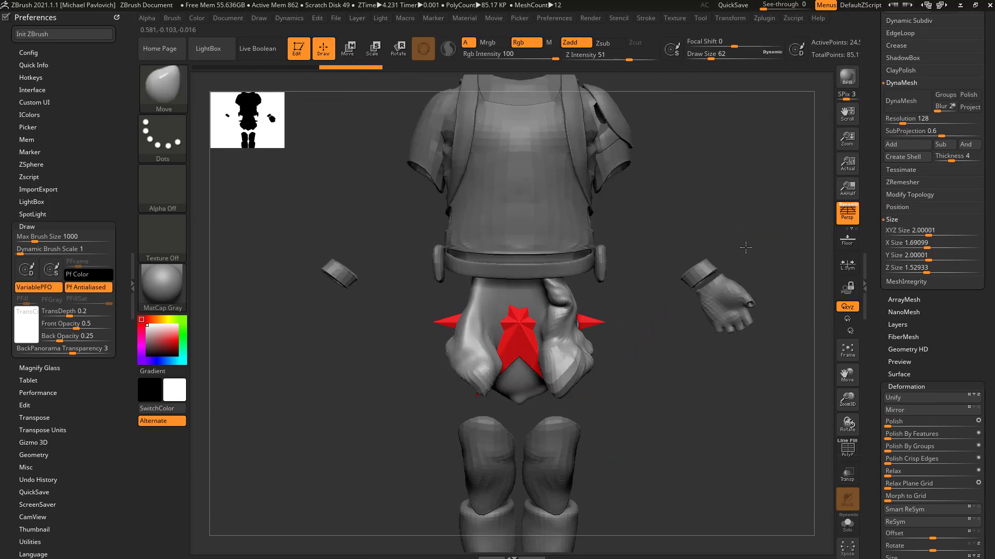
left_click(347, 49)
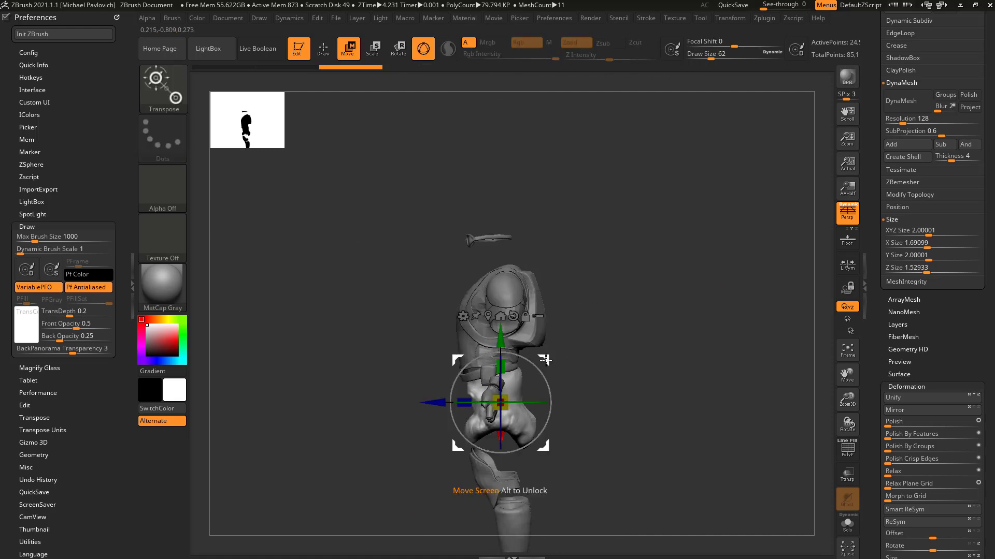
left_click(323, 48)
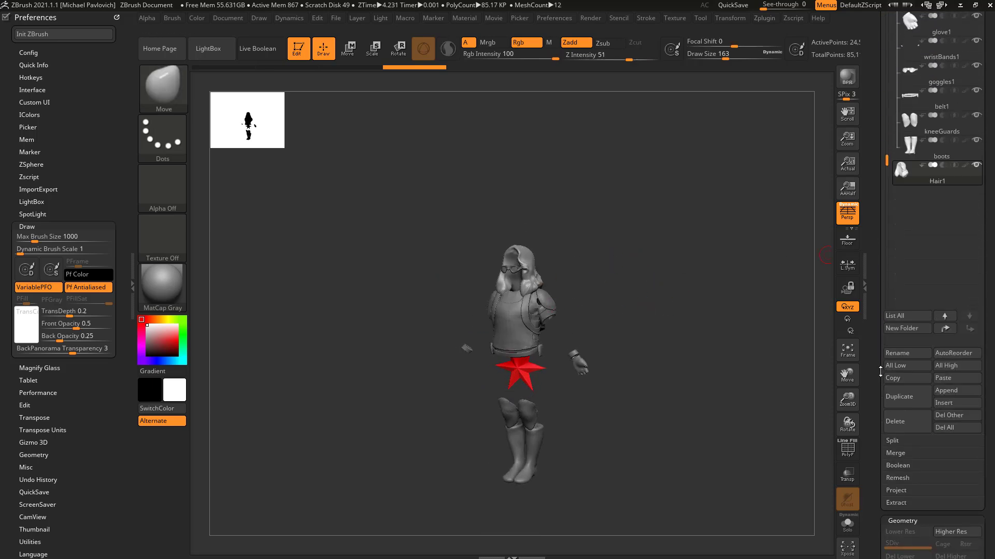
left_click(700, 18)
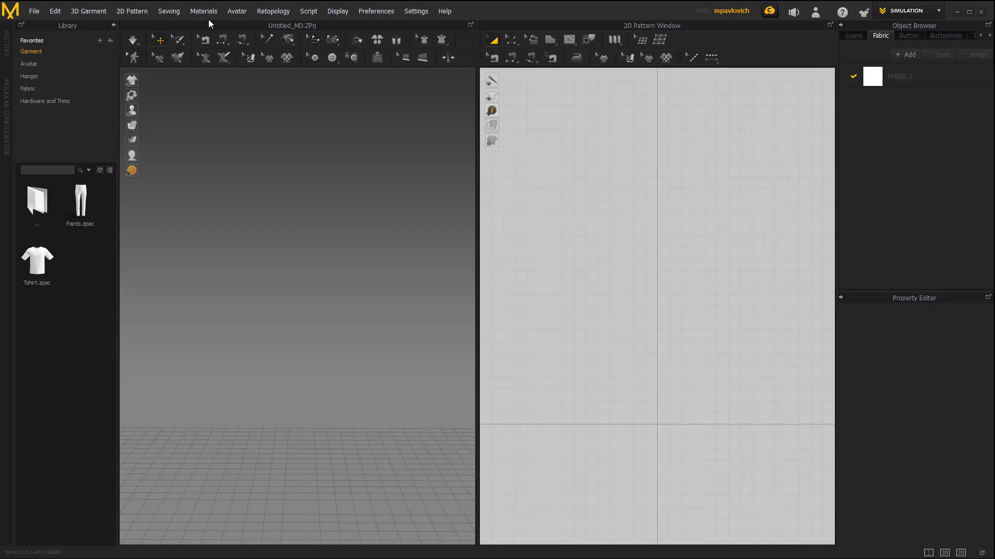
Load the MV2_Henry.avt avatar from the Avatar library into the scene.
left_click(29, 63)
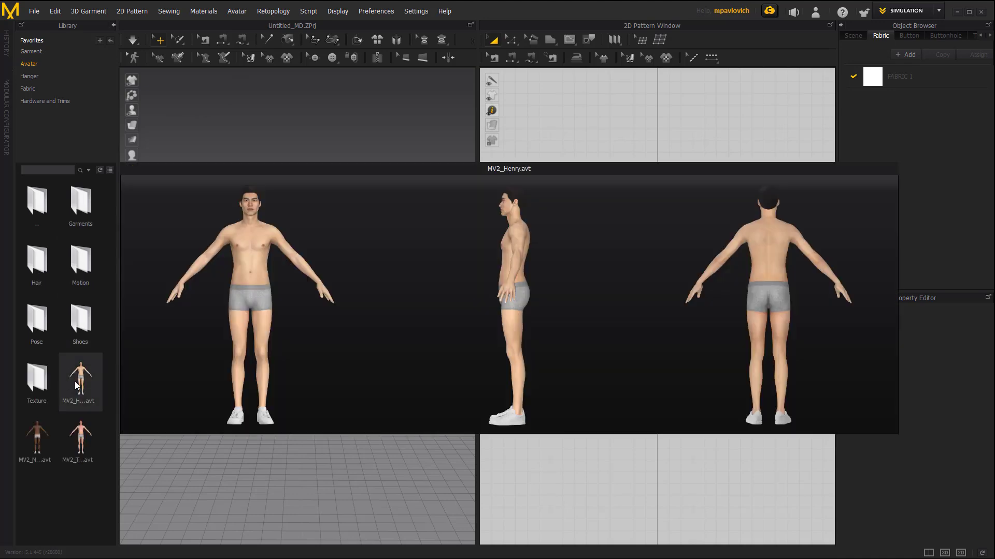
double_click(79, 378)
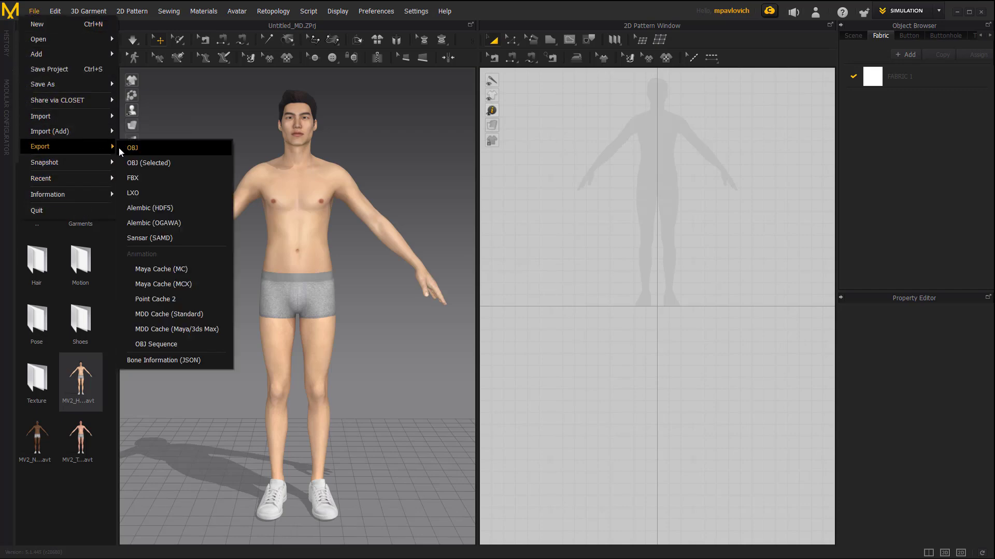
Export the Henry avatar as OBJ file 'av' to the Desktop, accepting default settings.
left_click(132, 148)
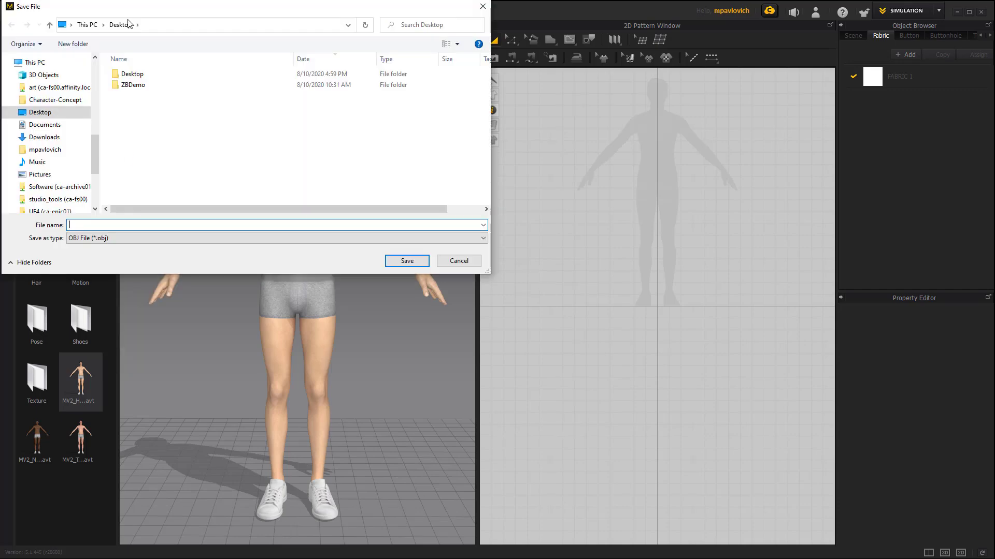
type("av")
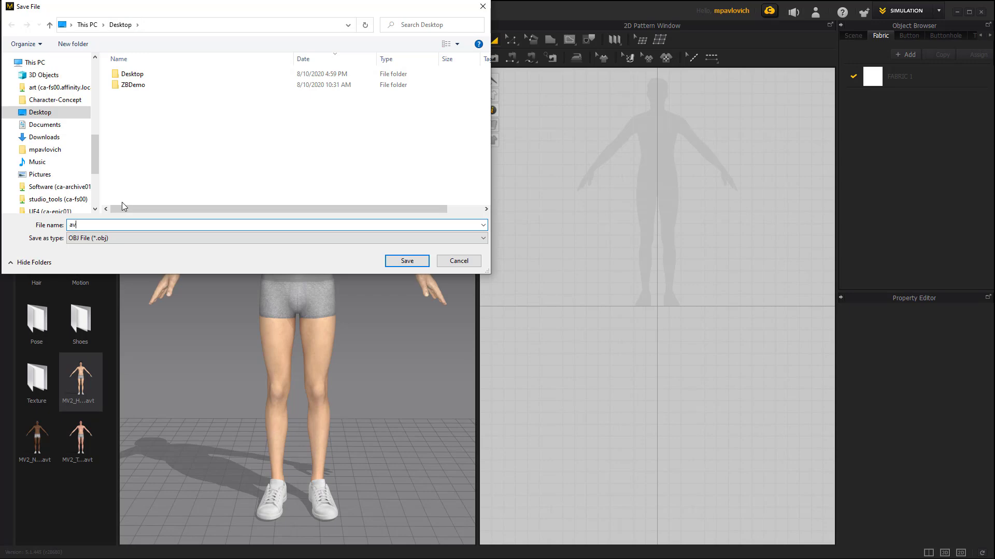
left_click(406, 261)
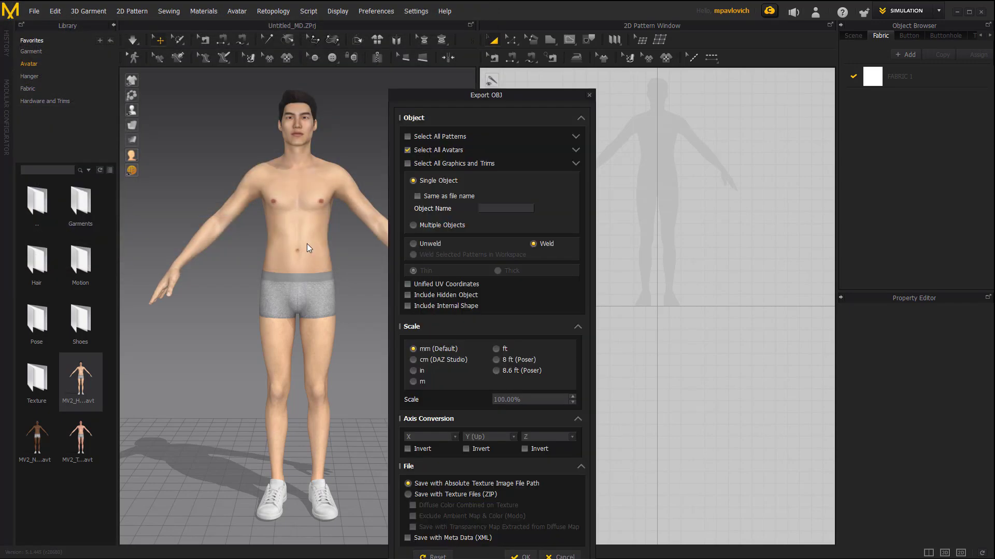
left_click(520, 556)
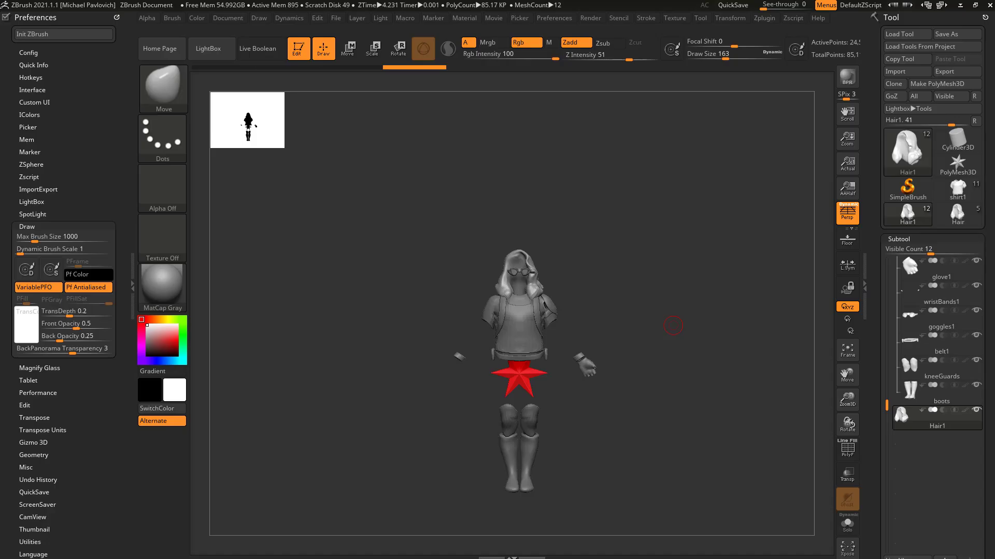
Leave edit mode and make the PolyMesh3D star the active tool.
left_click(297, 48)
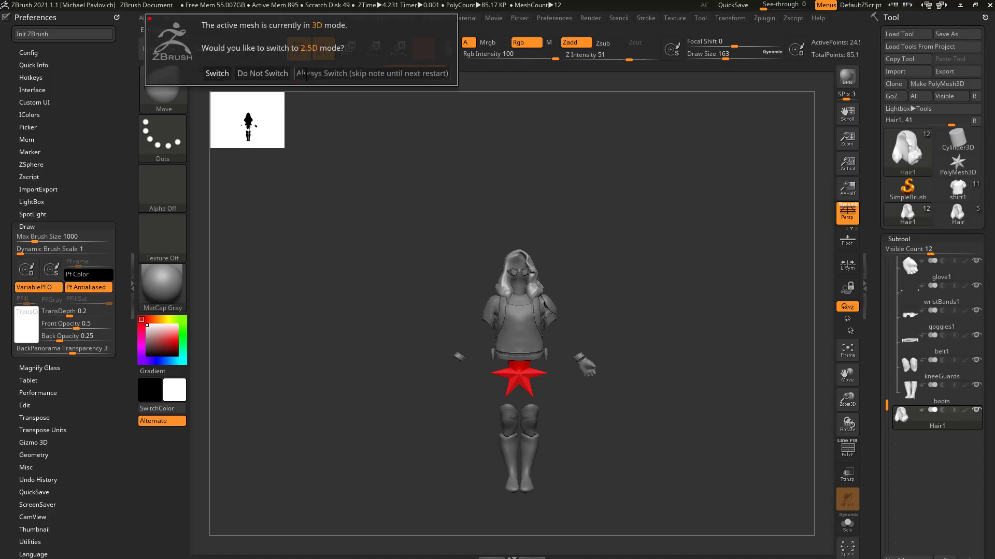
left_click(216, 73)
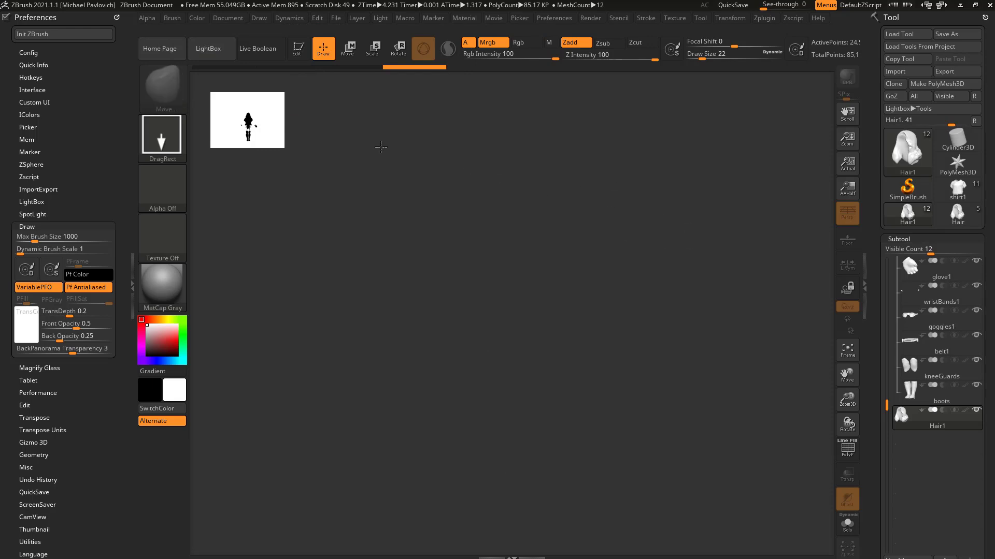
left_click(957, 152)
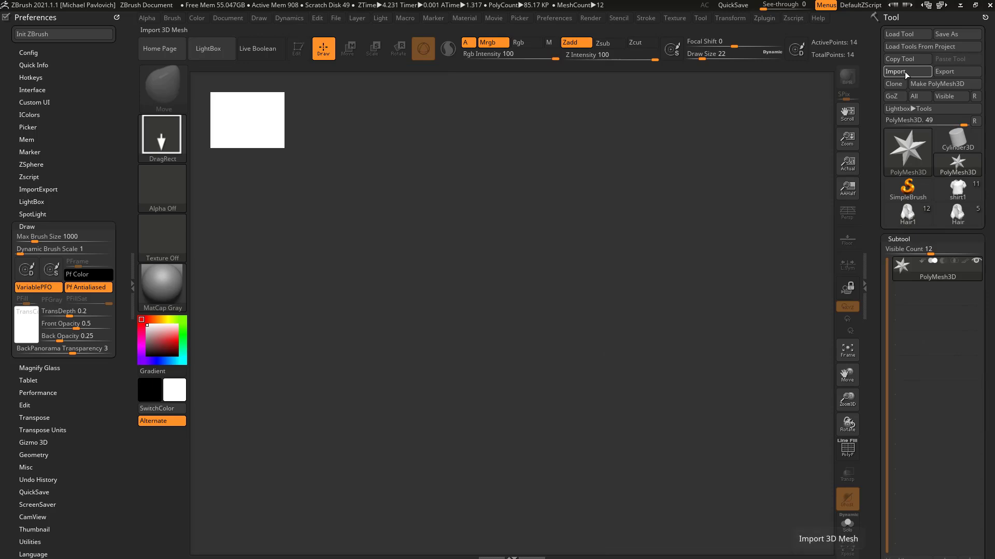
Import the exported avatar OBJ as a new tool and enter Edit mode.
left_click(896, 71)
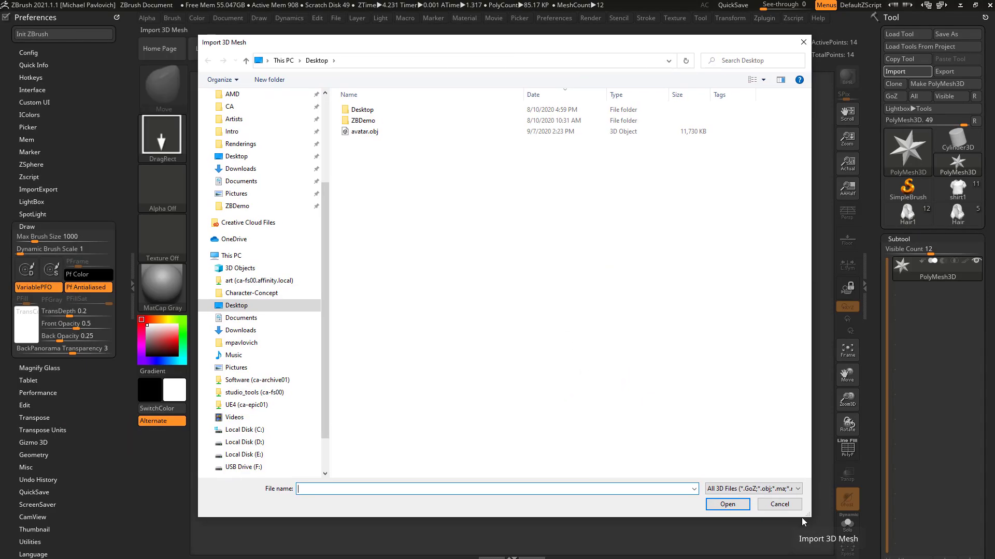
left_click(752, 489)
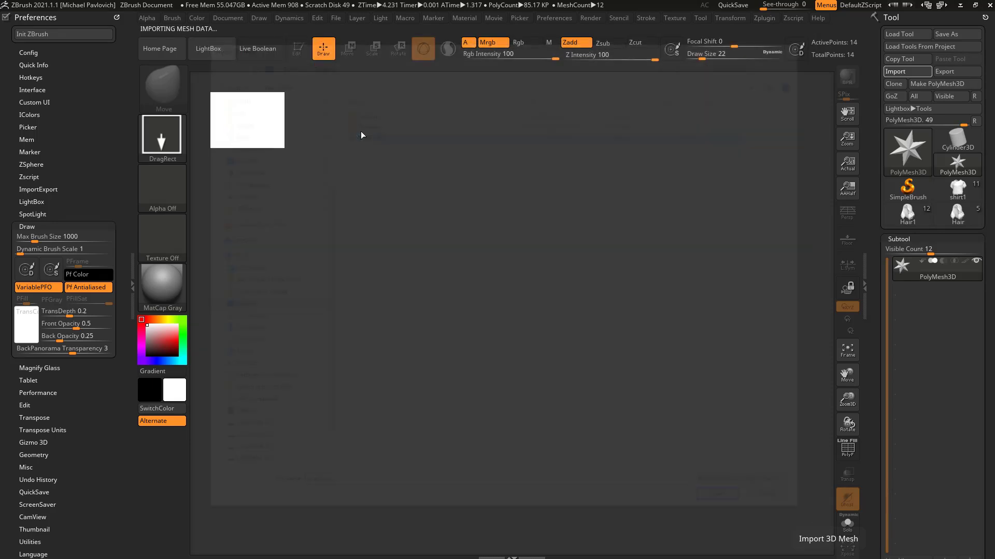
left_click(906, 71)
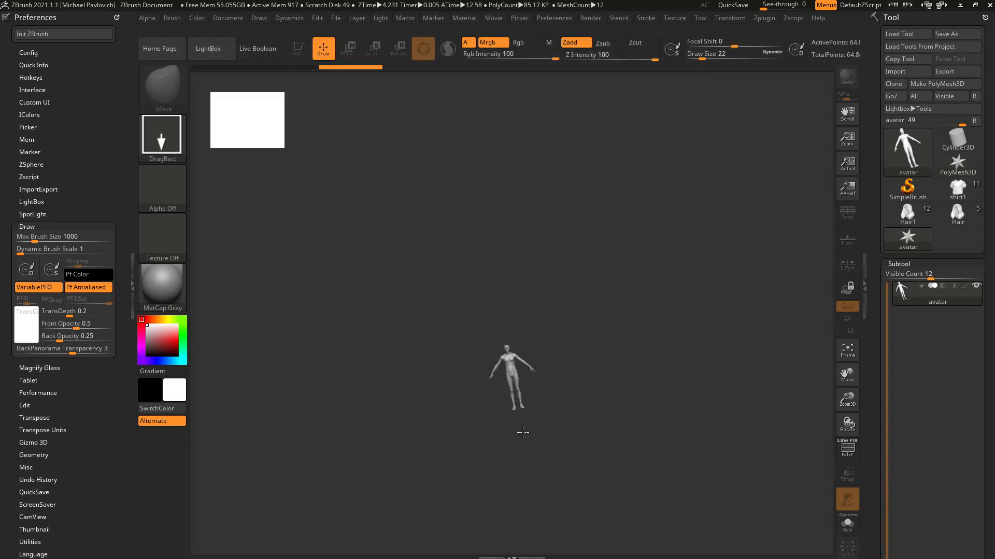
left_click(297, 48)
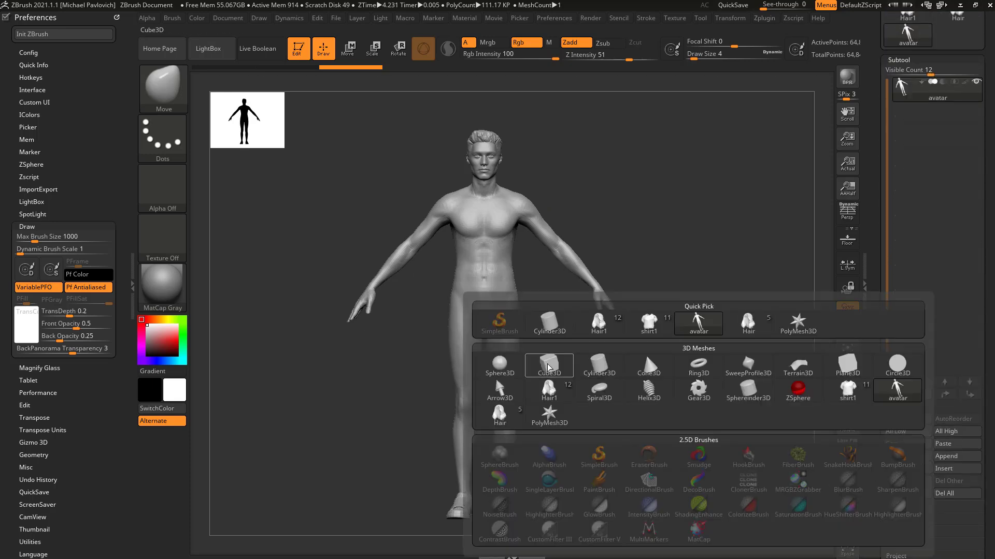
Append a Cube3D primitive to compare scale with the avatar, then delete it.
left_click(549, 365)
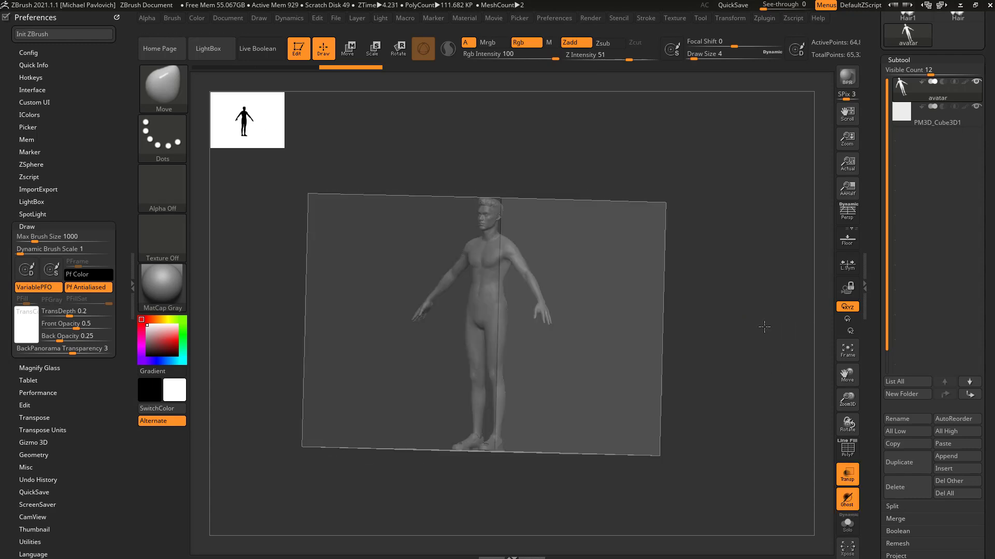
left_click(847, 306)
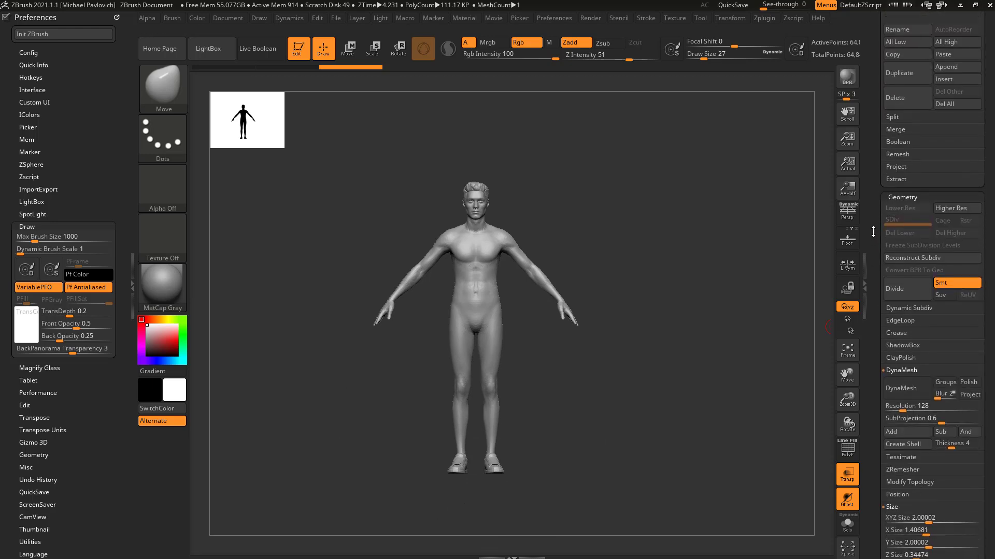
scroll("down", 3)
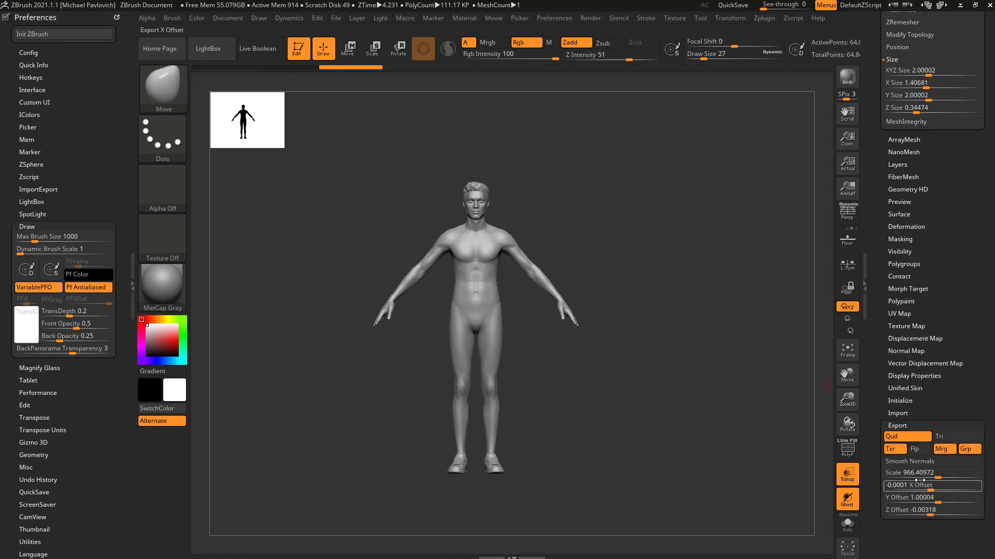
mouse_move(926, 472)
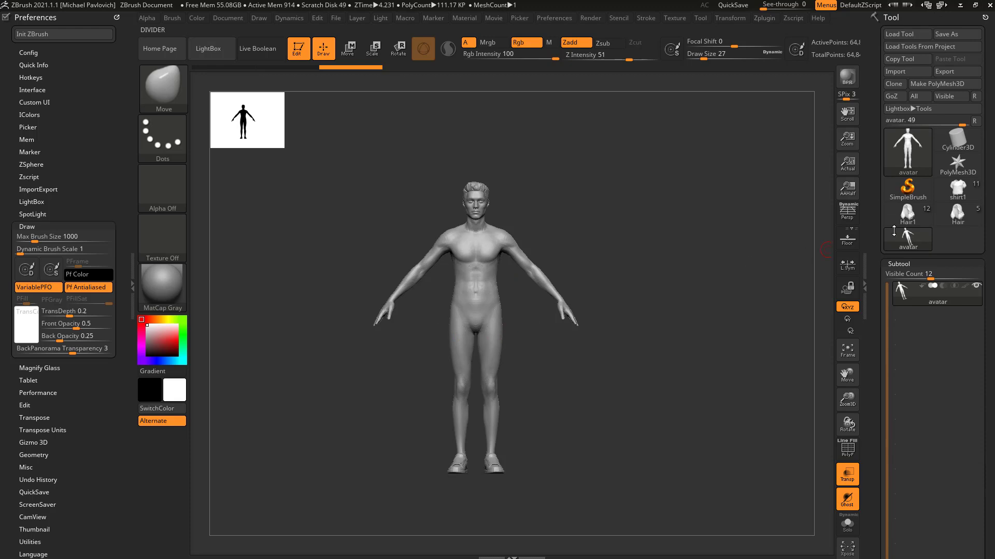
Load the clothed character tool and select its avatar1 body subtool.
left_click(907, 150)
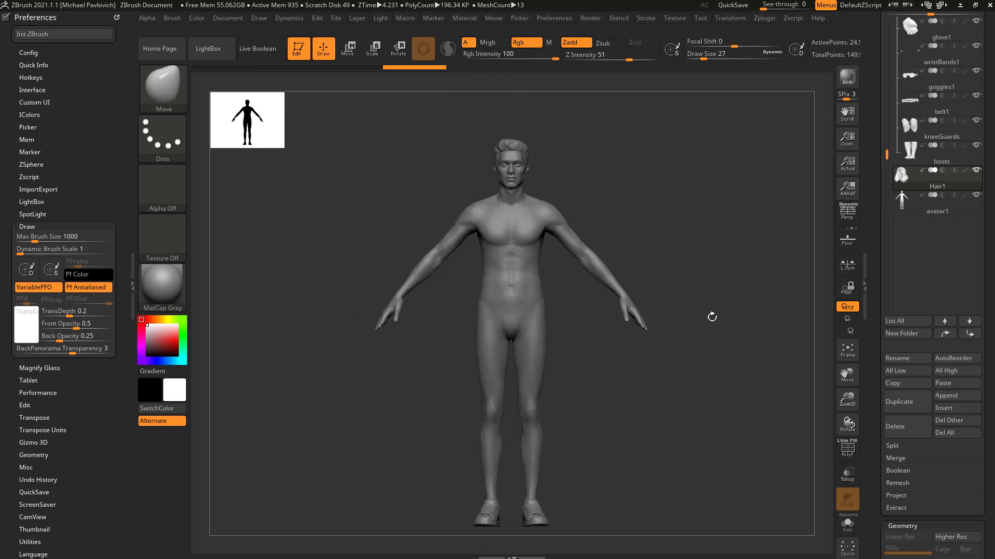
mouse_move(600, 429)
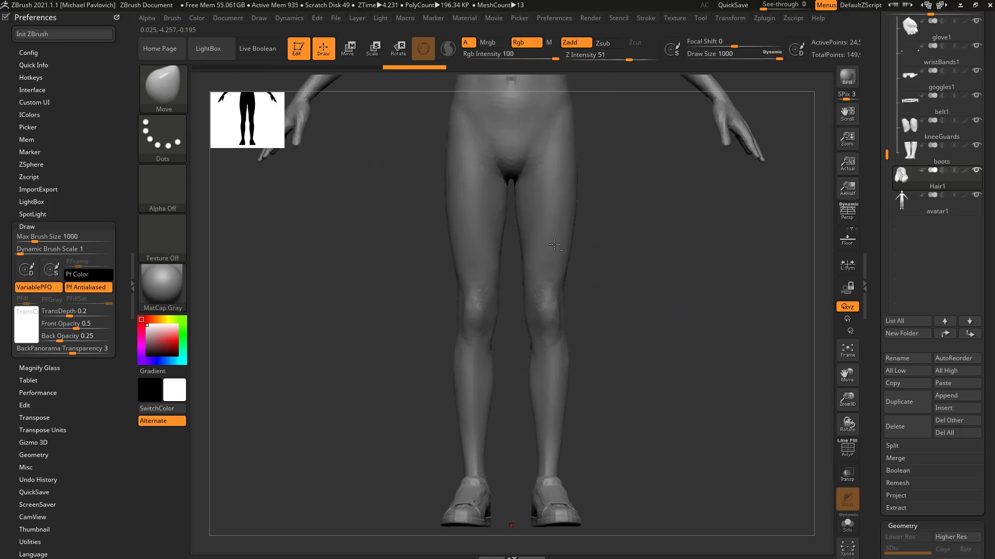
left_click(935, 193)
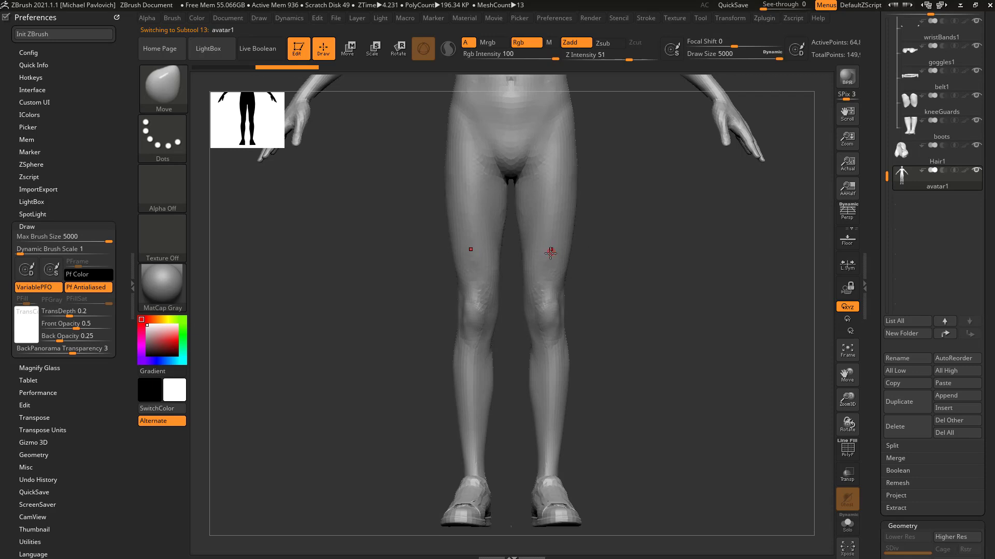
mouse_move(541, 296)
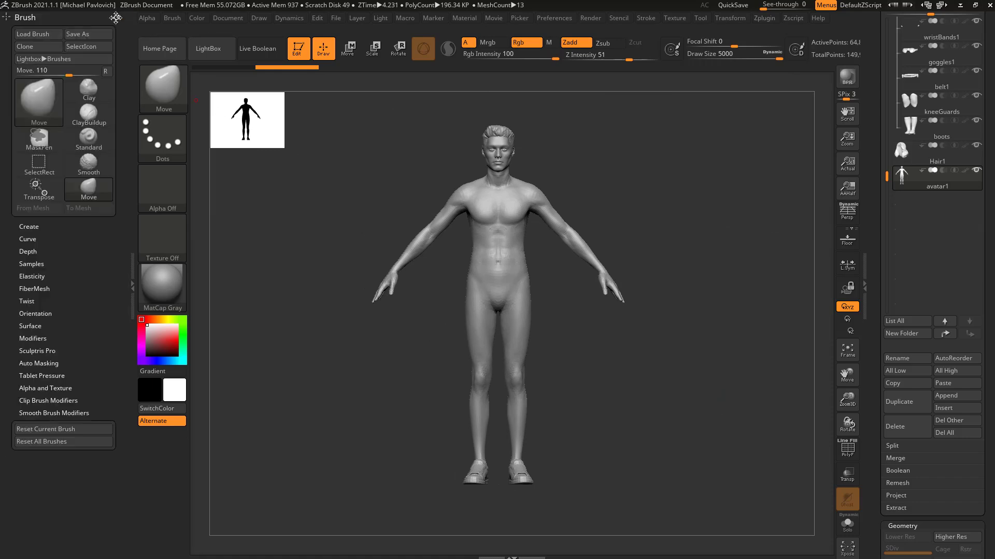
Open Scale Master's About page, play and pause its YouTube tutorial, then close it.
left_click(763, 18)
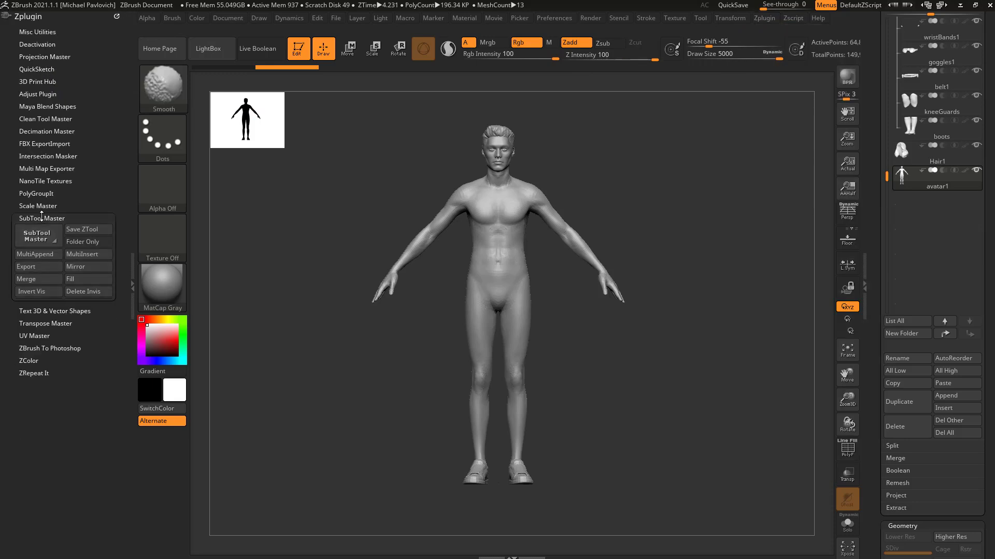
left_click(37, 205)
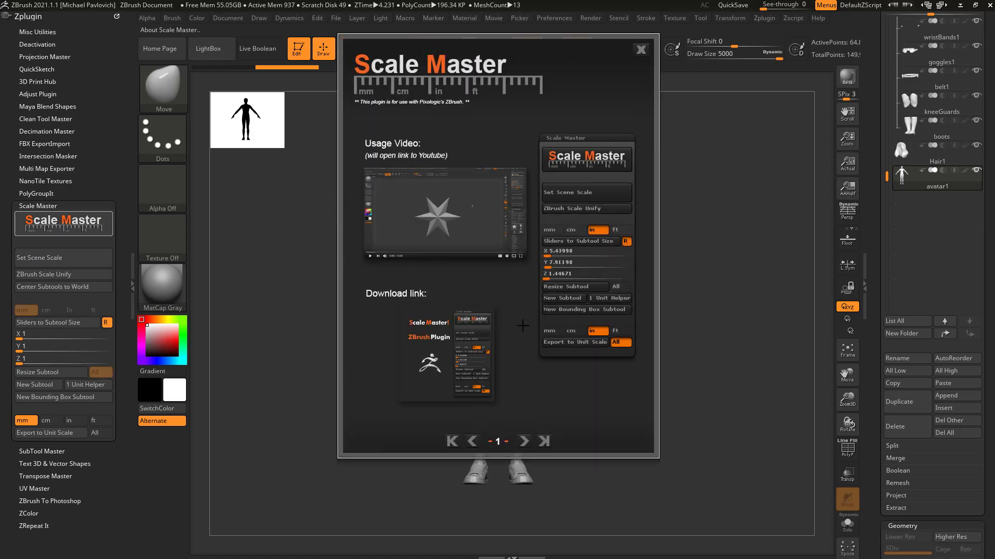
left_click(640, 50)
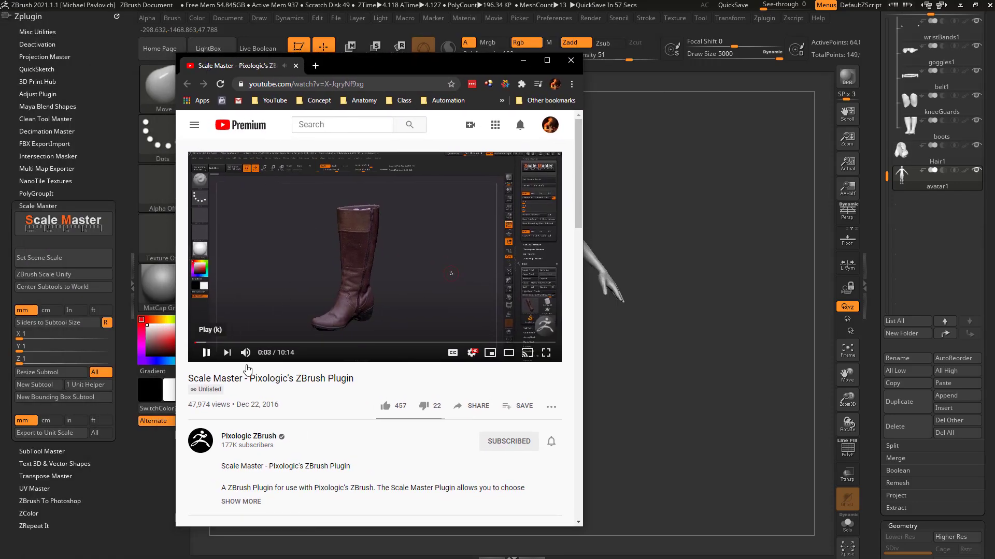
left_click(206, 353)
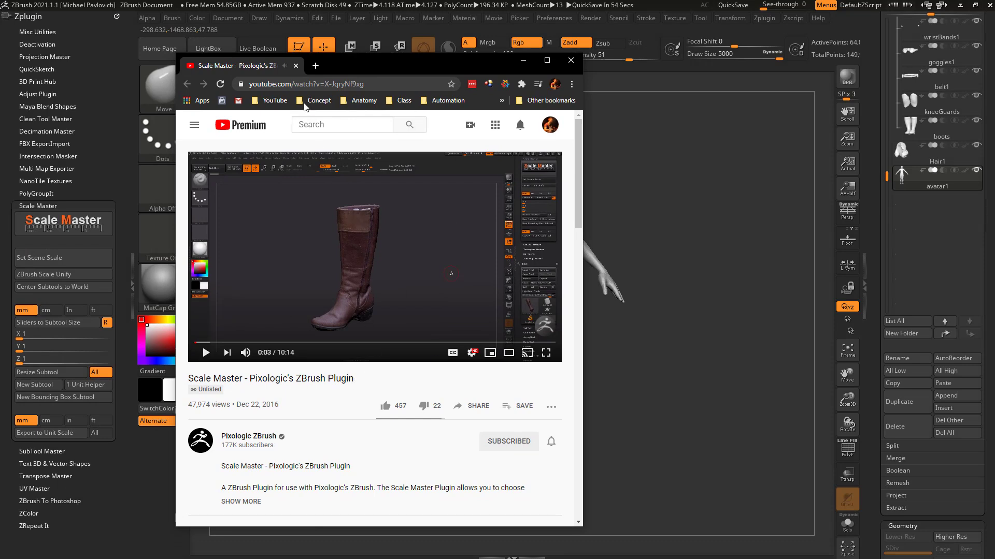
left_click(570, 60)
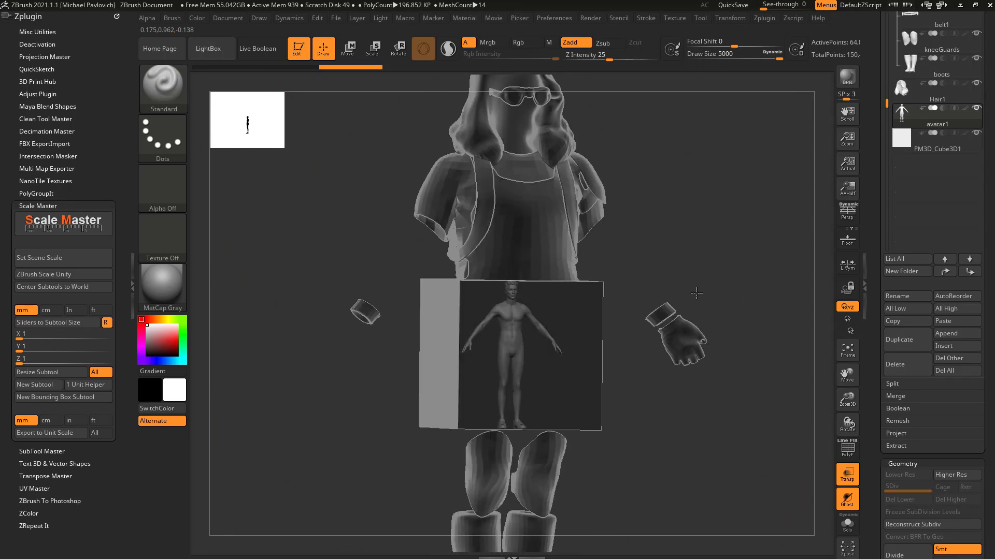
Delete the temporary reference cube subtool from the clothed character.
left_click(895, 365)
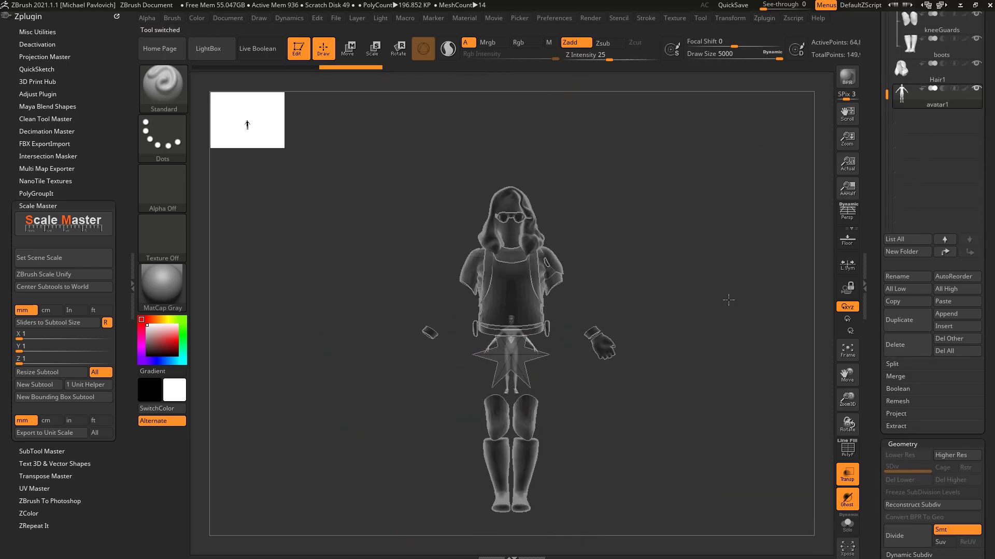
Move the imported avatar up into the outfit and lower the back opacity preference.
left_click(347, 48)
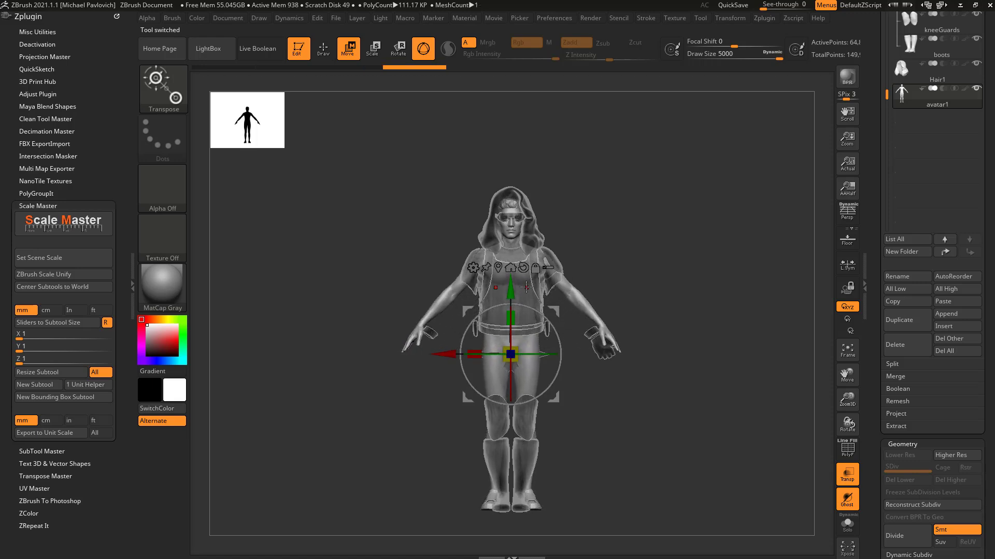
left_click(322, 48)
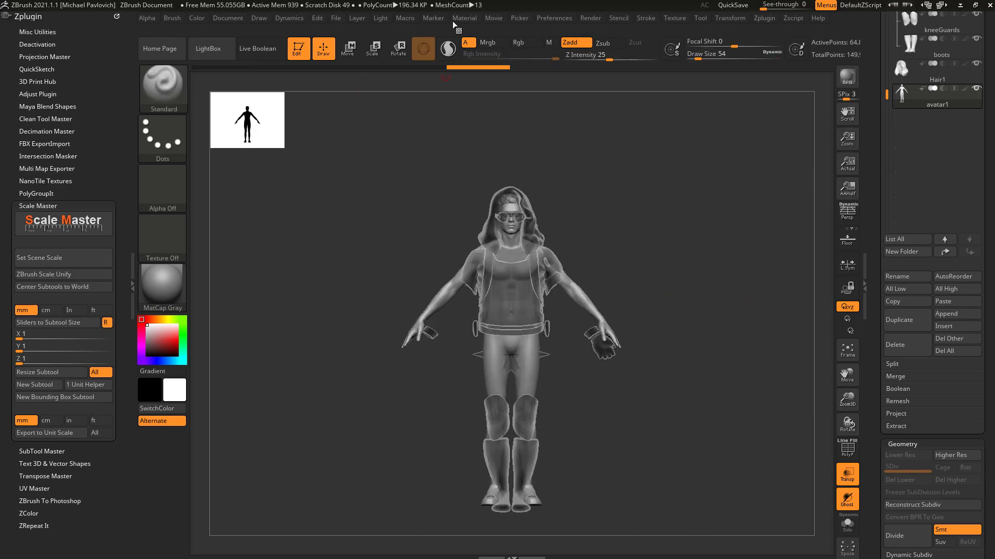
left_click(553, 18)
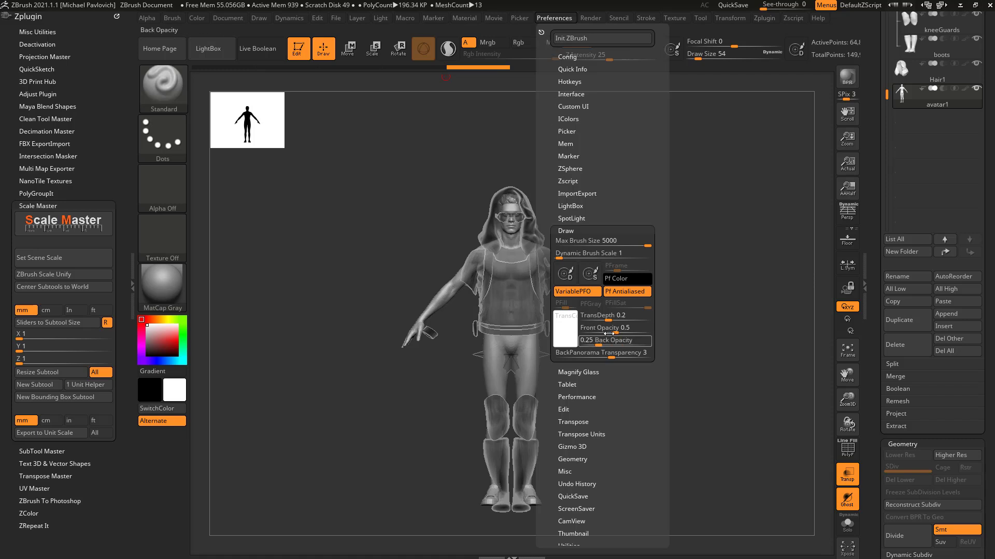
mouse_move(601, 241)
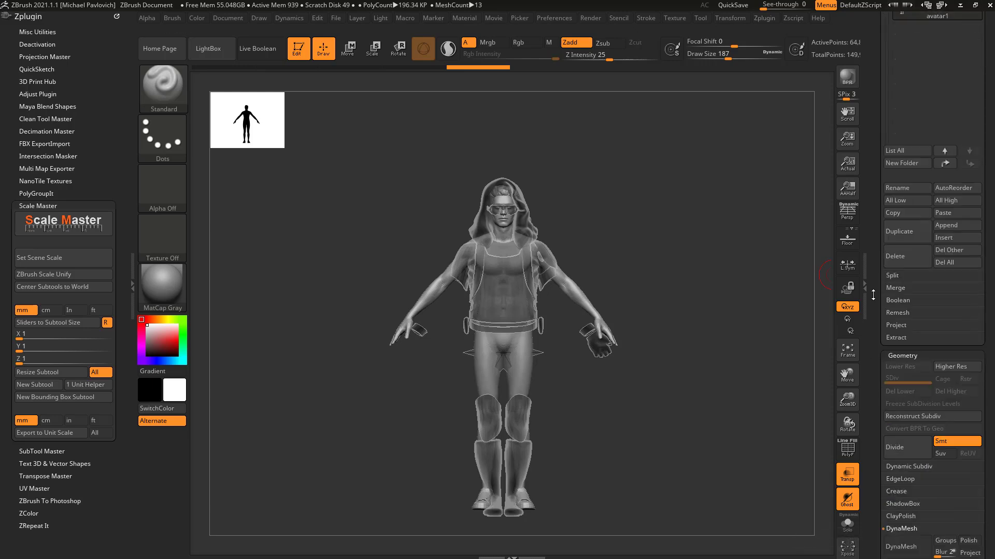
Transpose-scale the imported avatar to fit the outfit, then display it alone.
left_click(347, 49)
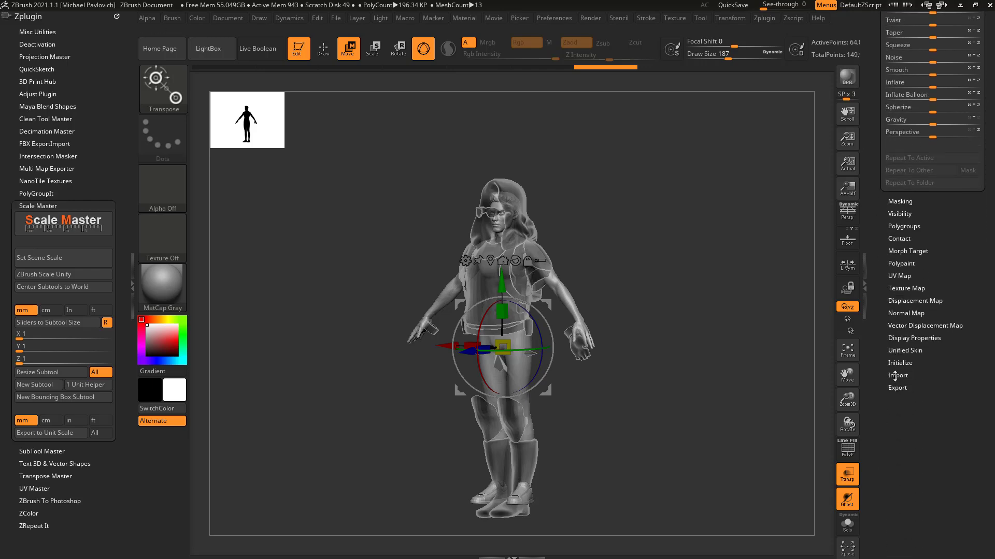
left_click(897, 388)
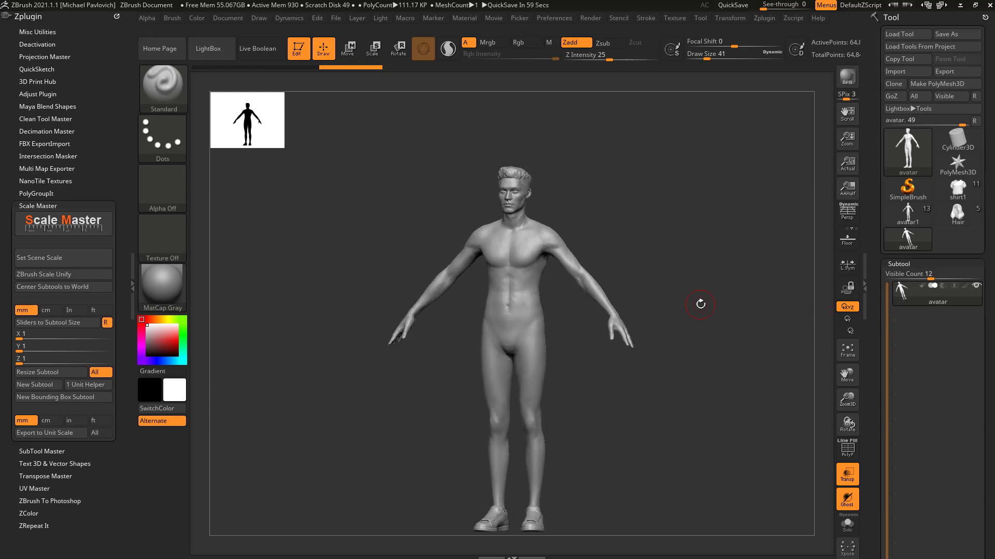
mouse_move(692, 270)
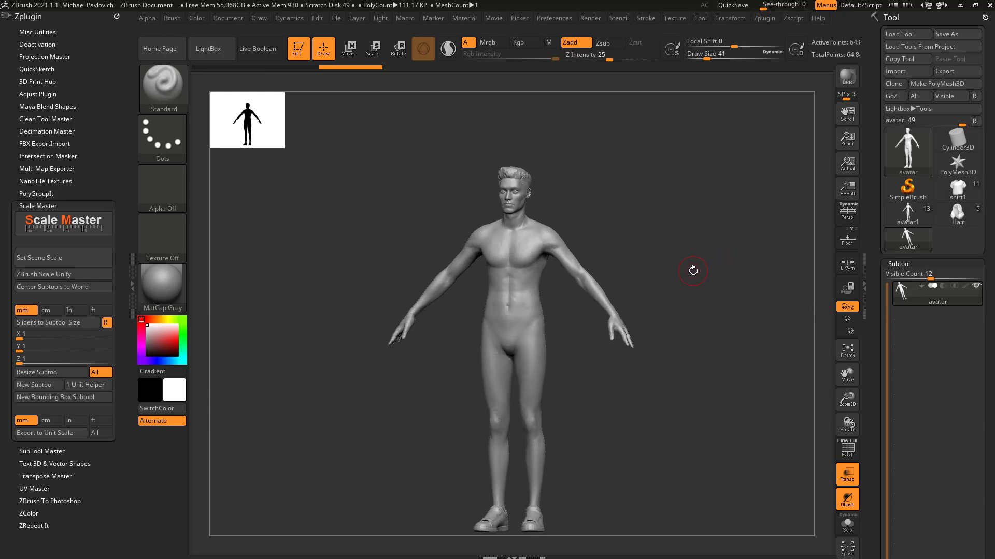